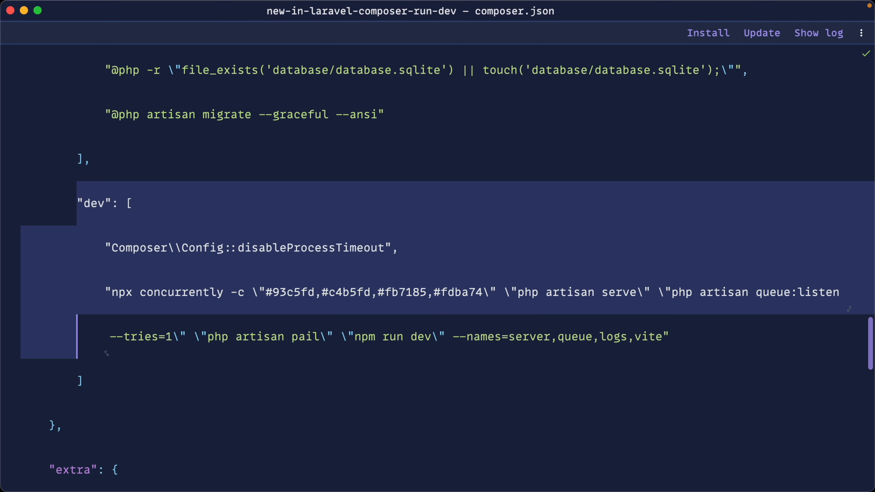
# Step: Point out the php artisan serve and queue:listen commands in the dev script output
pyautogui.scroll(3)
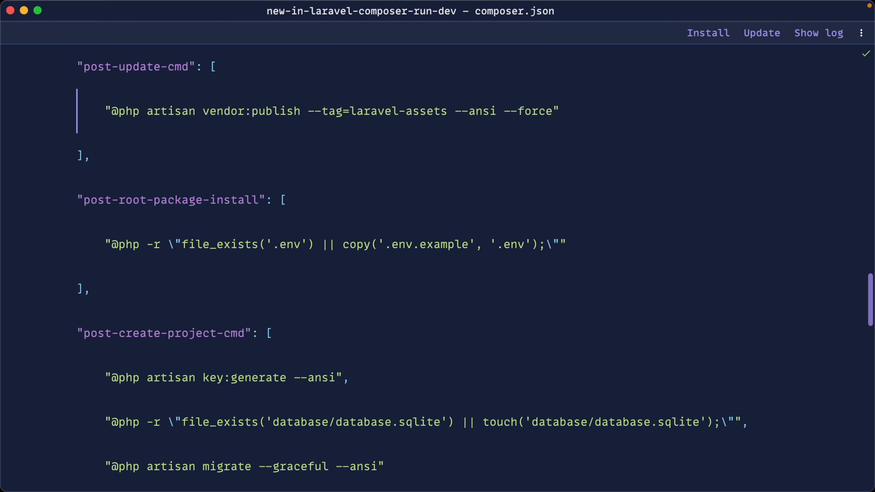
pyautogui.scroll(3)
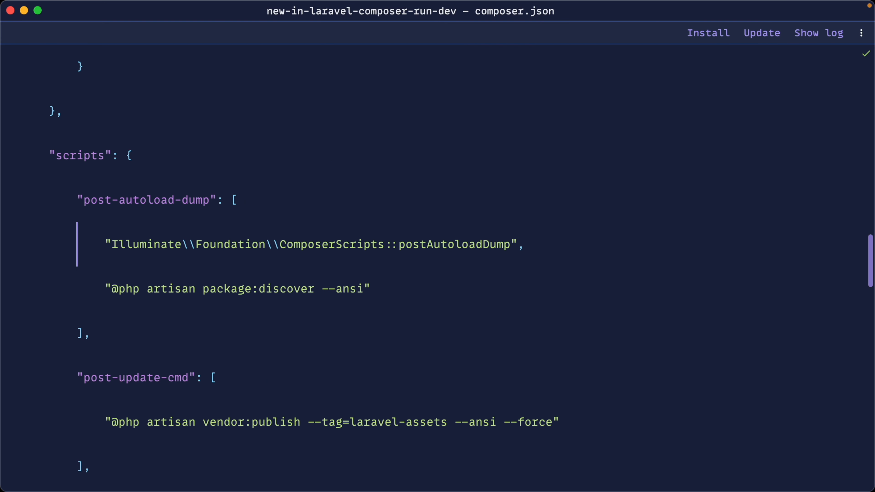
pyautogui.scroll(-3)
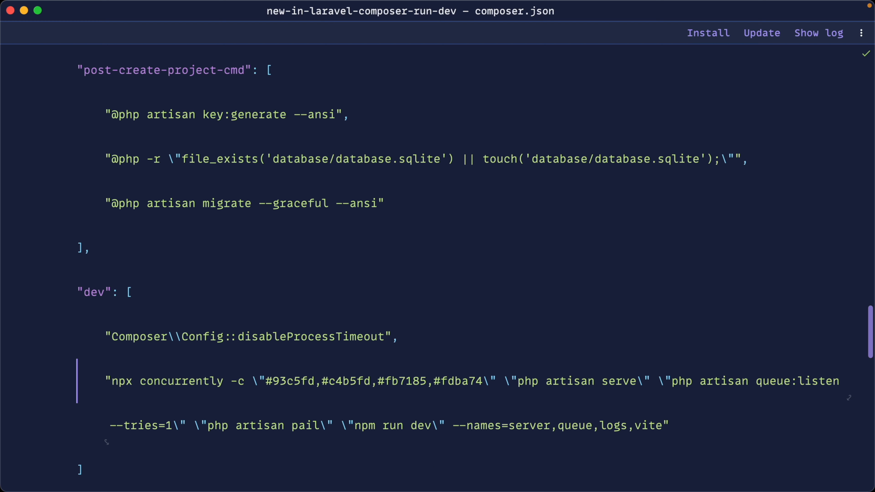
pyautogui.scroll(-3)
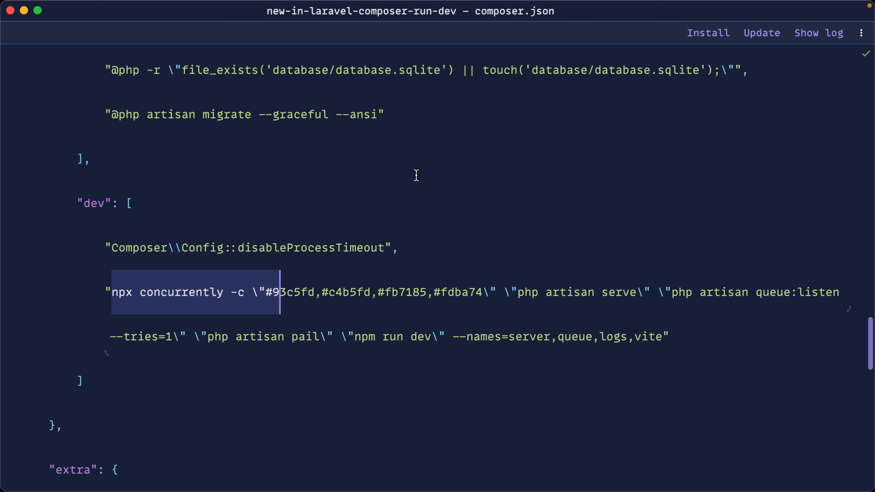
pyautogui.click(279, 292)
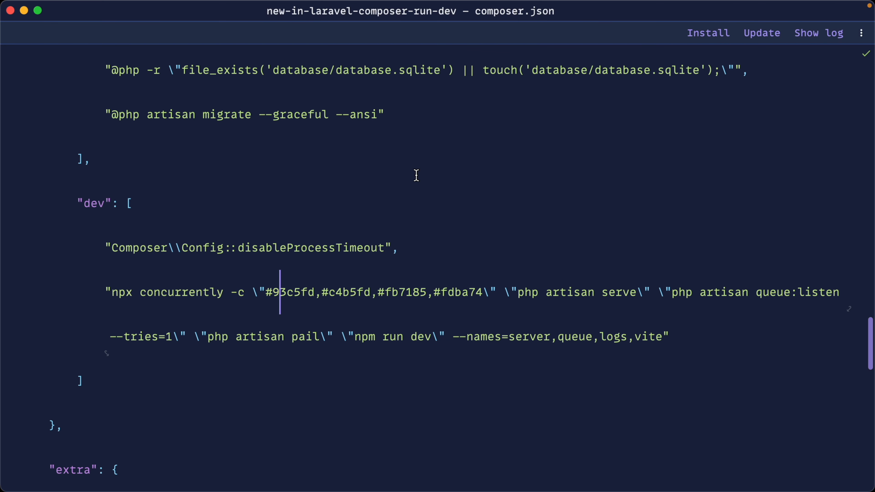
pyautogui.click(518, 292)
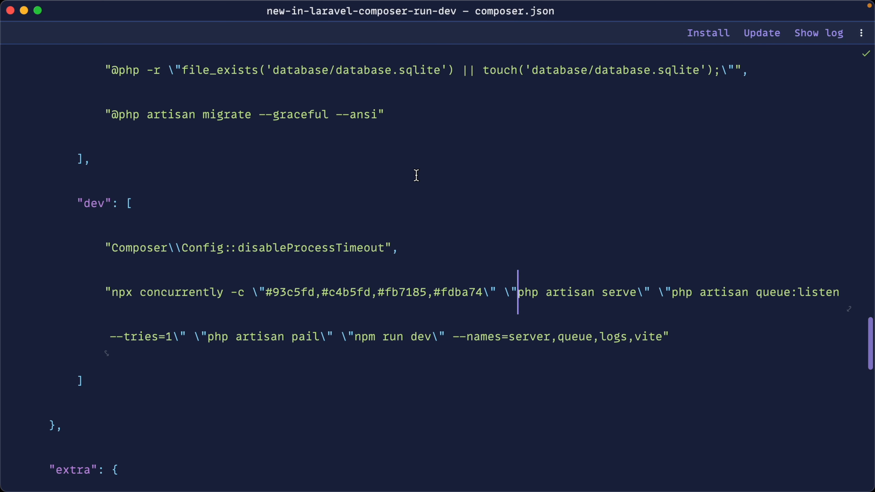
pyautogui.doubleClick(549, 292)
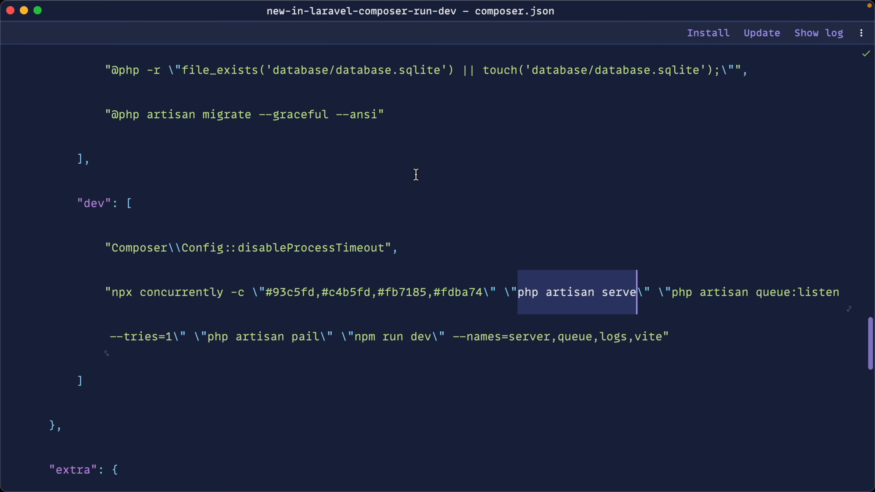
pyautogui.click(672, 292)
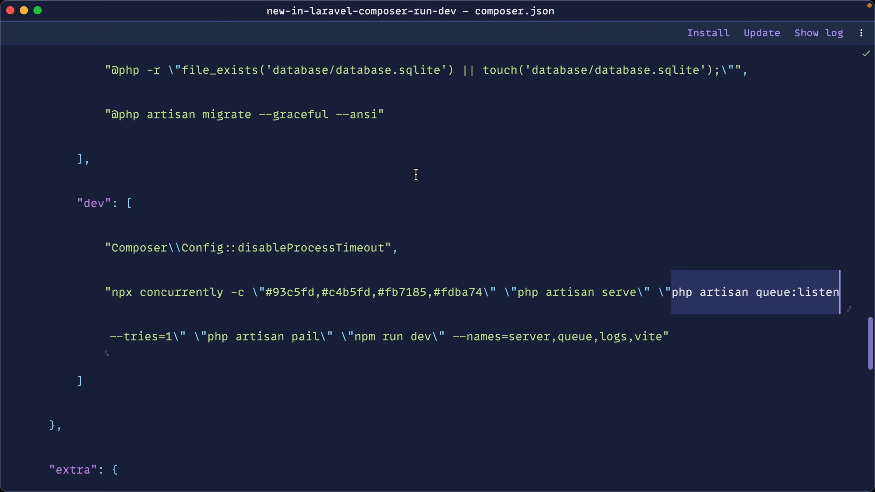
# Step: Point out the pail command and review the vite startup output with its local URL
pyautogui.click(593, 336)
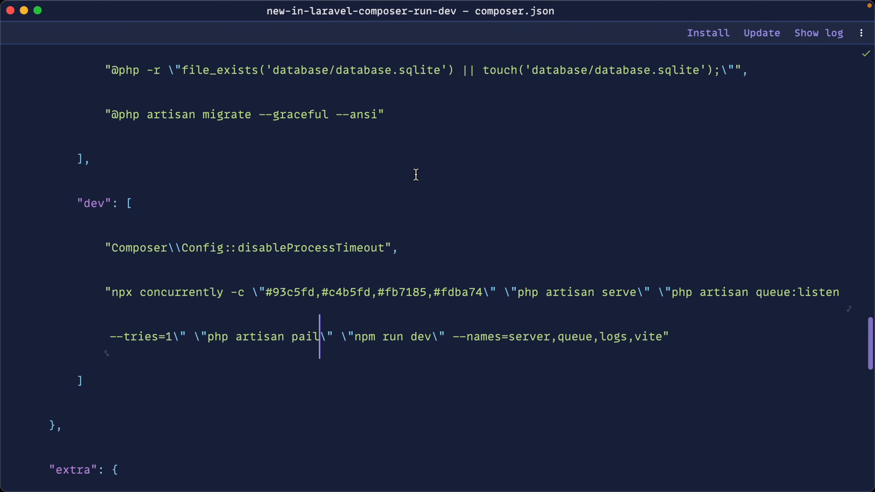
pyautogui.doubleClick(306, 337)
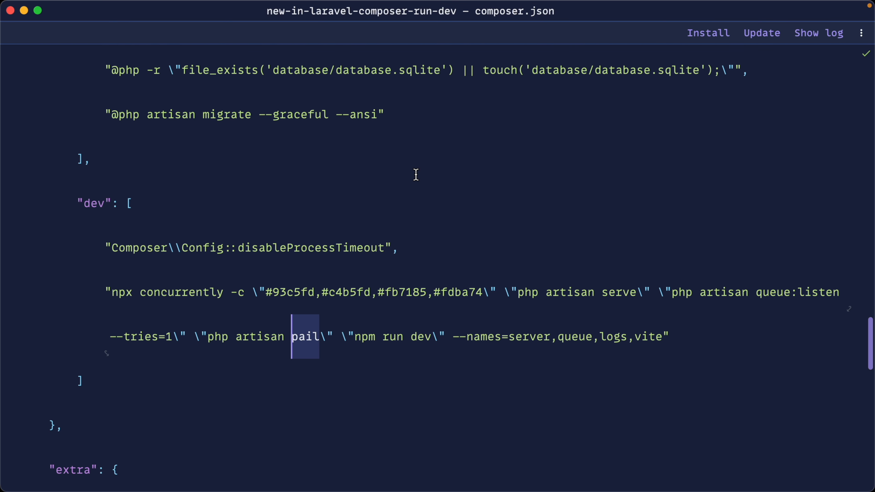
pyautogui.click(355, 336)
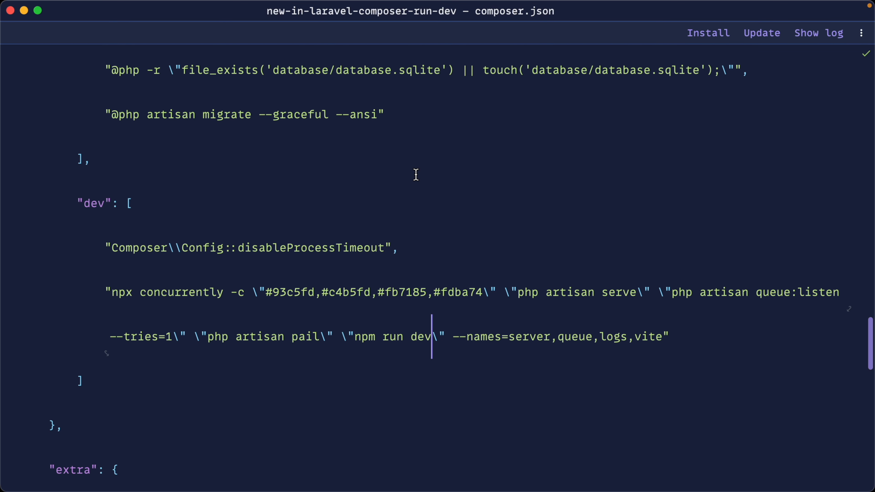
pyautogui.click(501, 336)
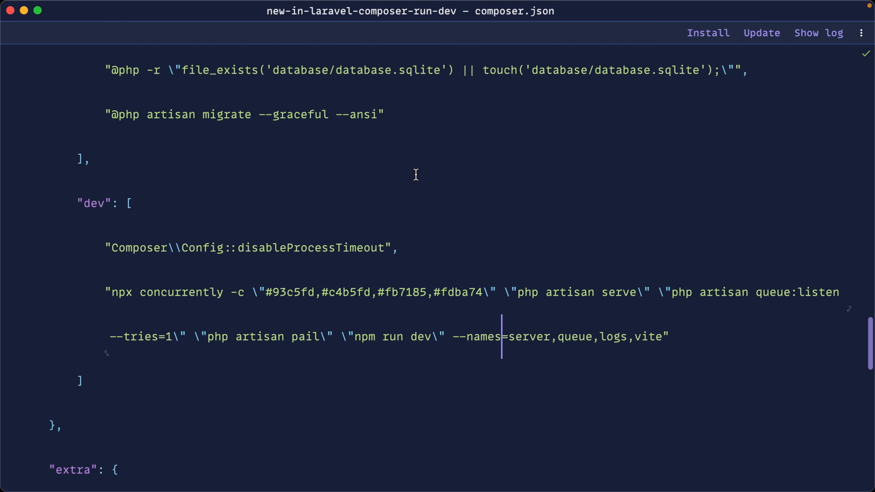
pyautogui.click(224, 292)
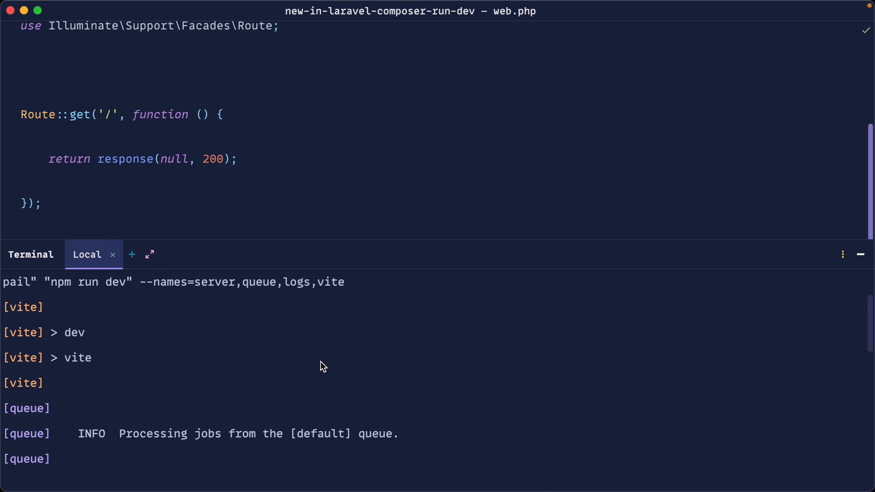
pyautogui.scroll(3)
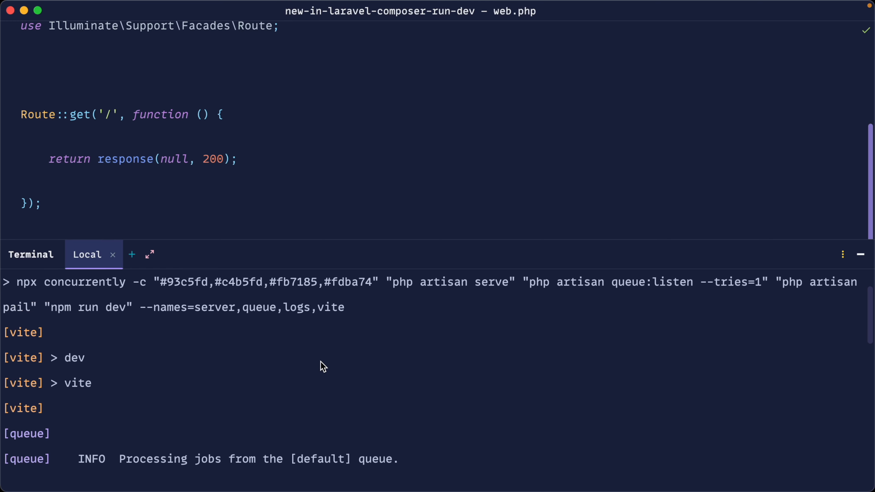
pyautogui.scroll(-3)
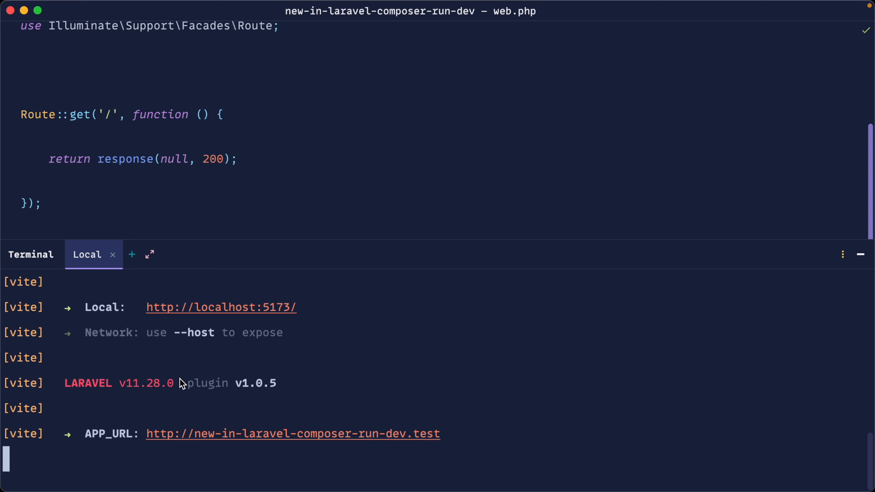
# Step: Add \Log::info('Hey'); inside the root route closure so the logs stream prints Hey
pyautogui.click(219, 114)
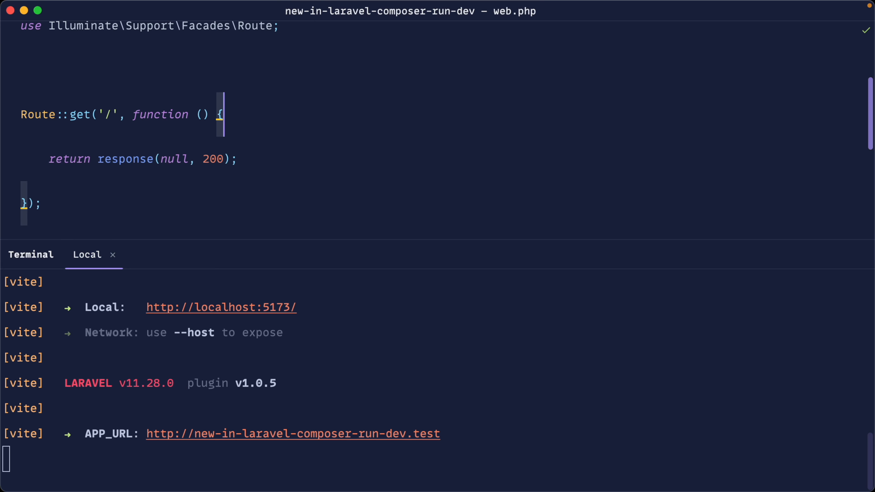
pyautogui.write("\\Log::info('');")
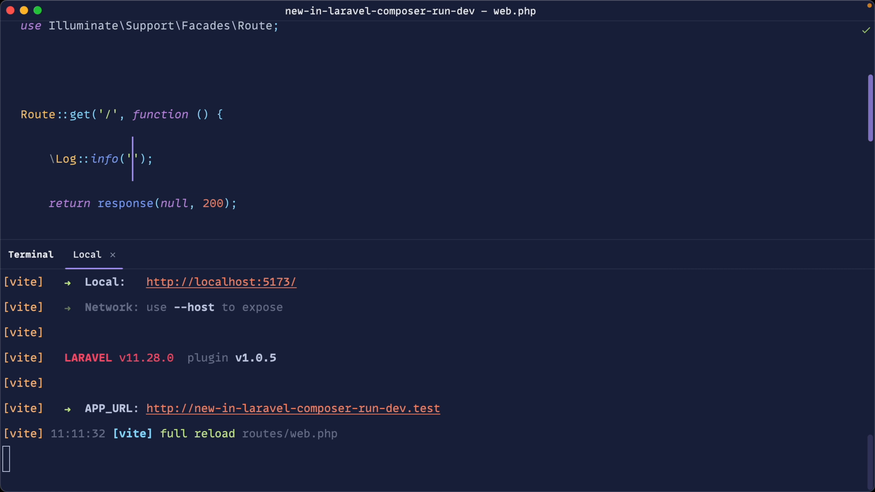
pyautogui.write('Hey')
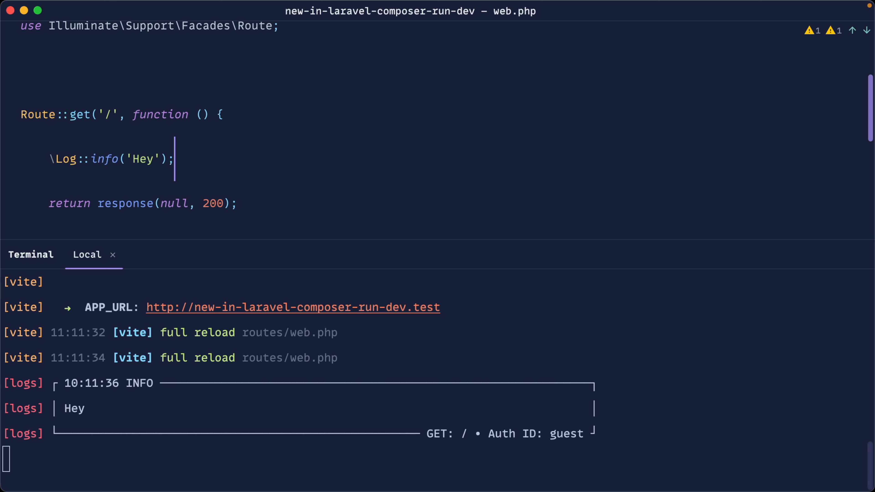
pyautogui.moveTo(8, 387)
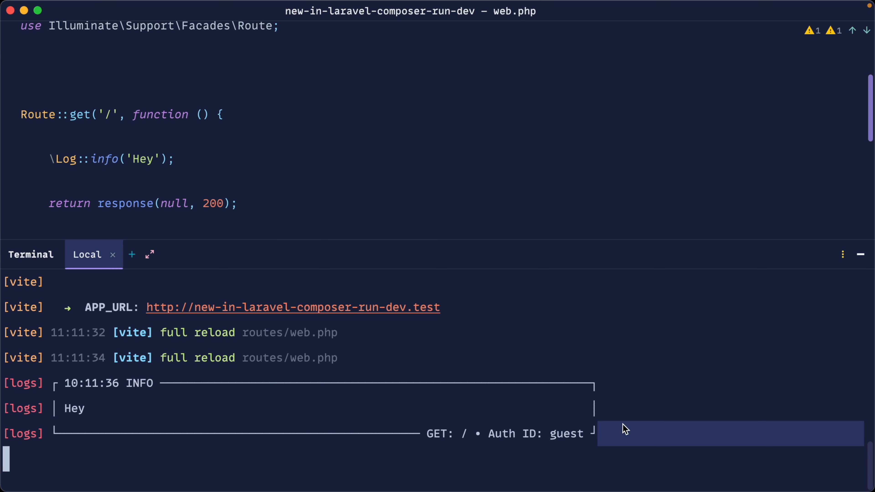
pyautogui.moveTo(39, 398)
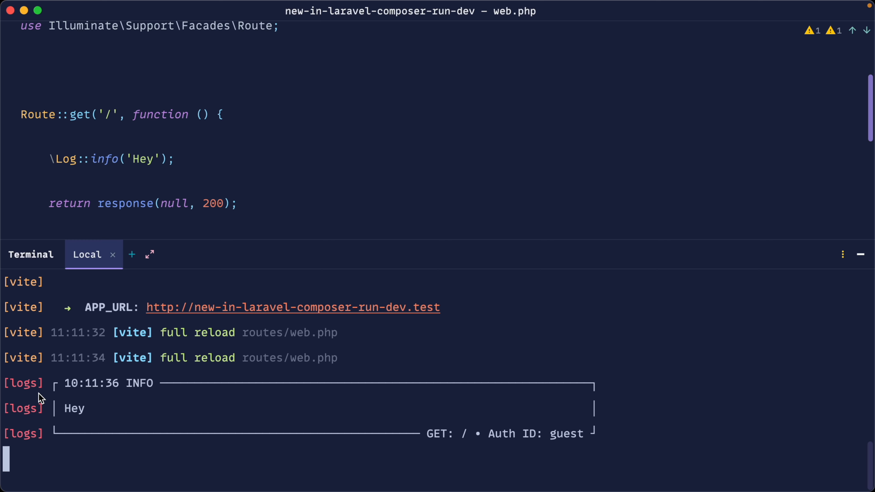
pyautogui.moveTo(283, 382)
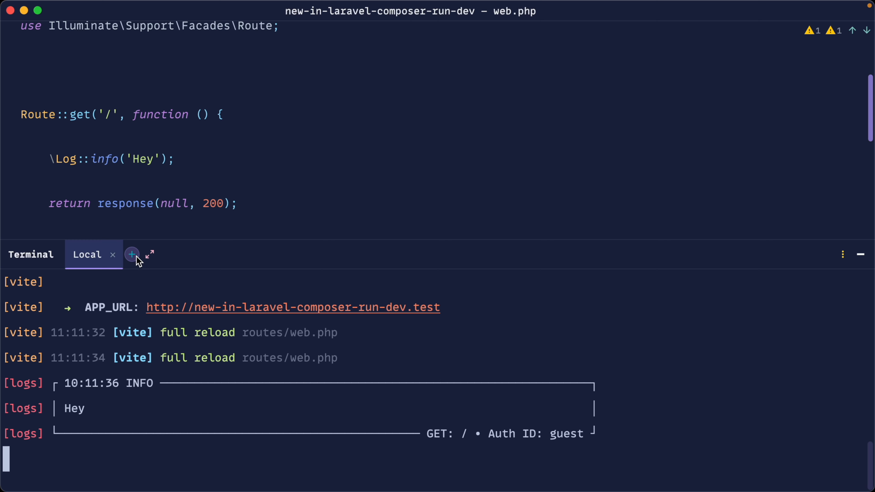
pyautogui.moveTo(267, 375)
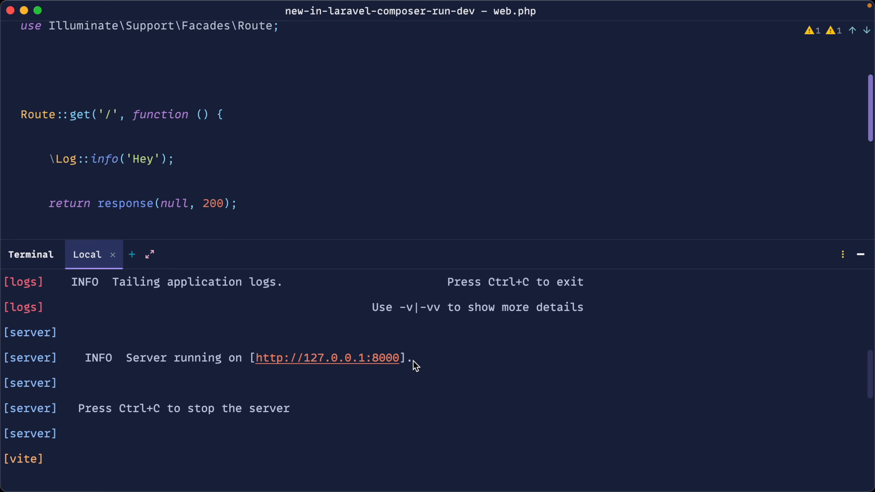
pyautogui.moveTo(368, 363)
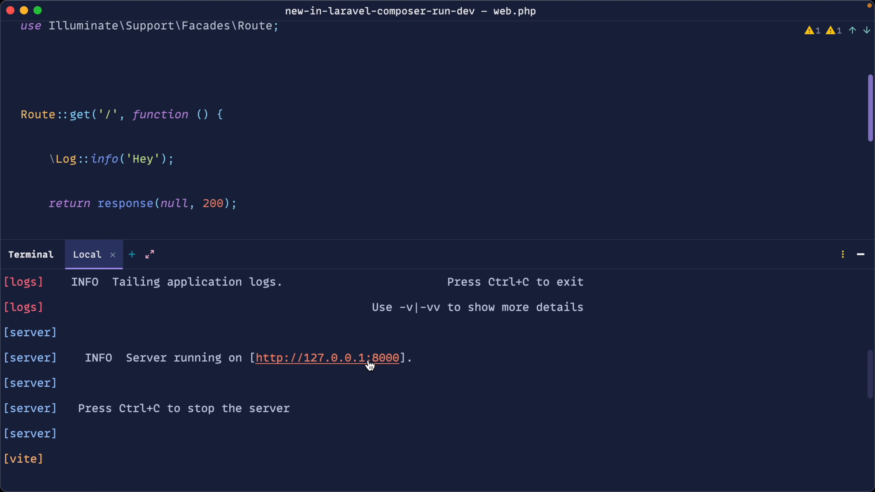
pyautogui.moveTo(314, 336)
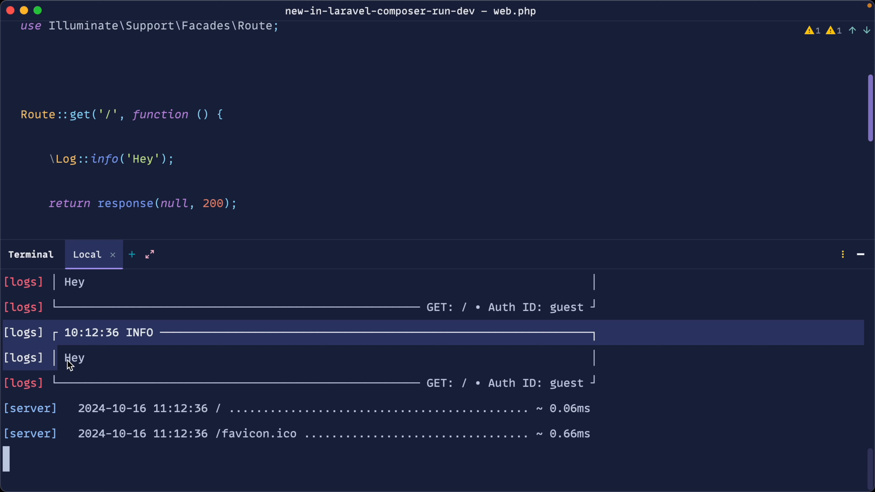
pyautogui.moveTo(534, 455)
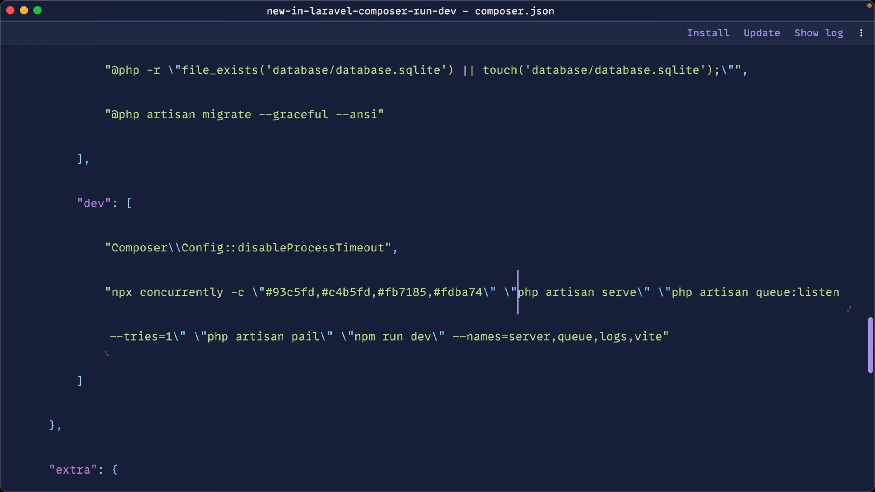
# Step: Insert a "php artisan abc" command after "php artisan pail" in the dev script
pyautogui.scroll(-3)
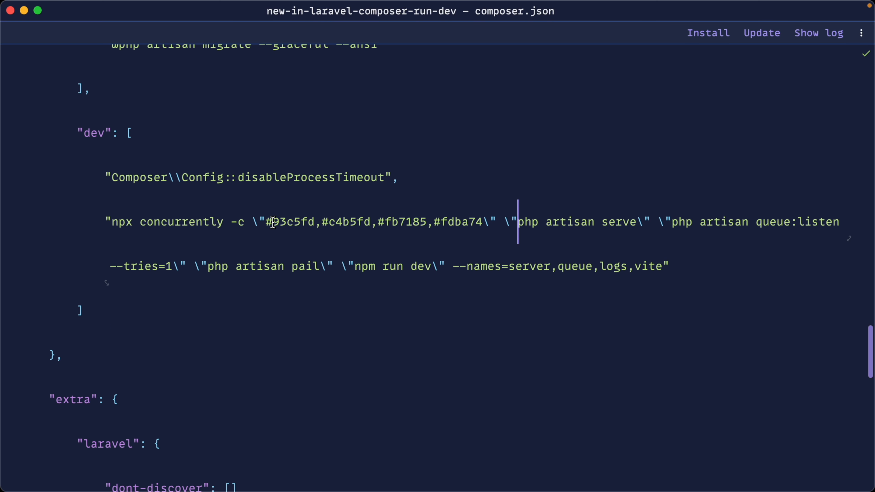
pyautogui.doubleClick(569, 221)
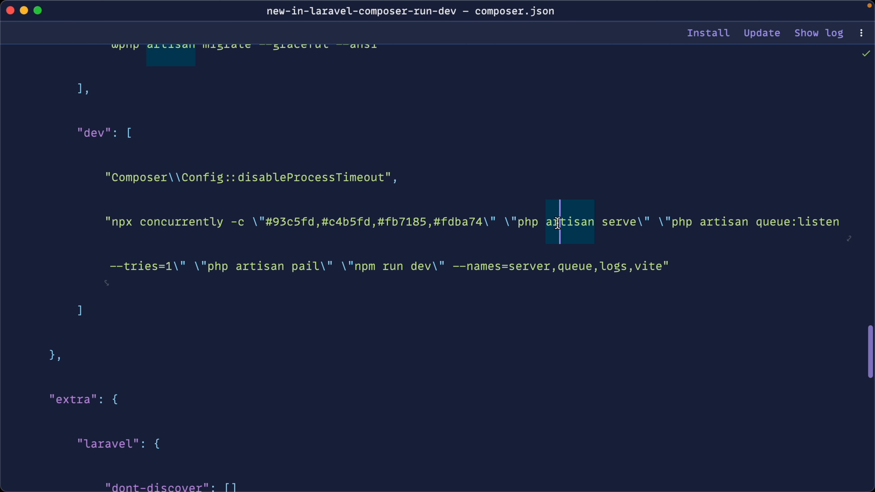
pyautogui.moveTo(662, 222)
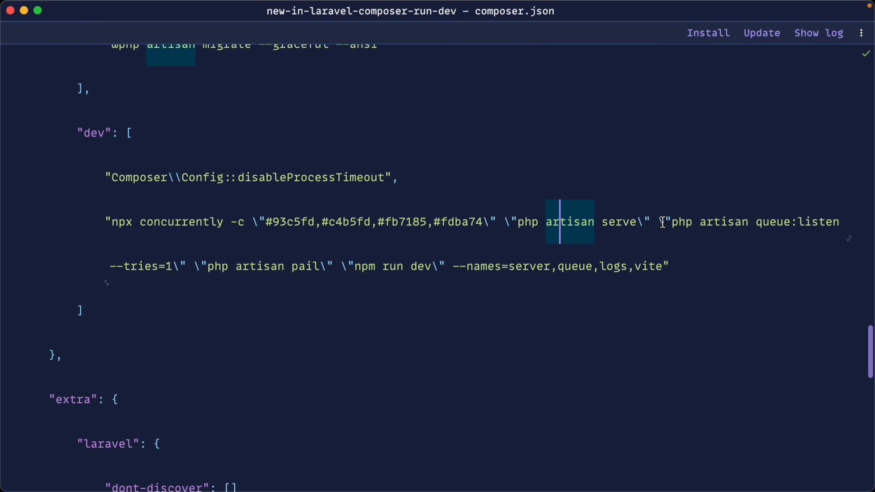
pyautogui.moveTo(191, 274)
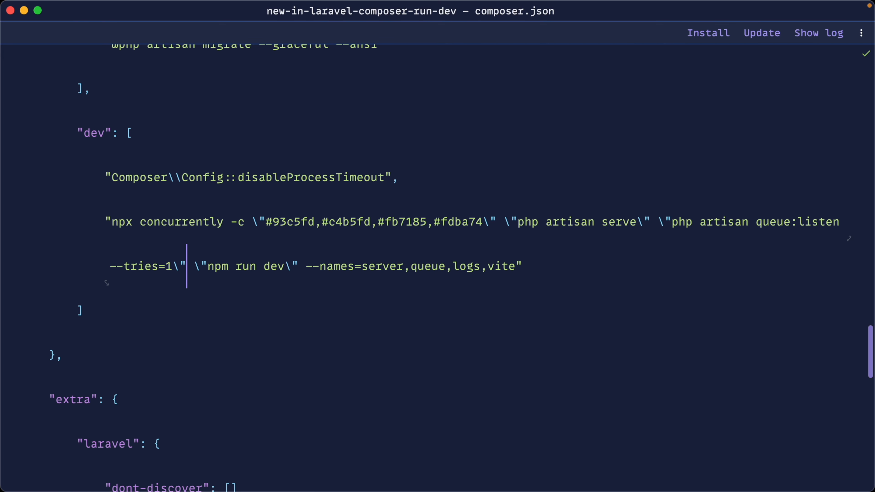
pyautogui.write('\\"php artisan pail\\" \\"php artisan pail\\"')
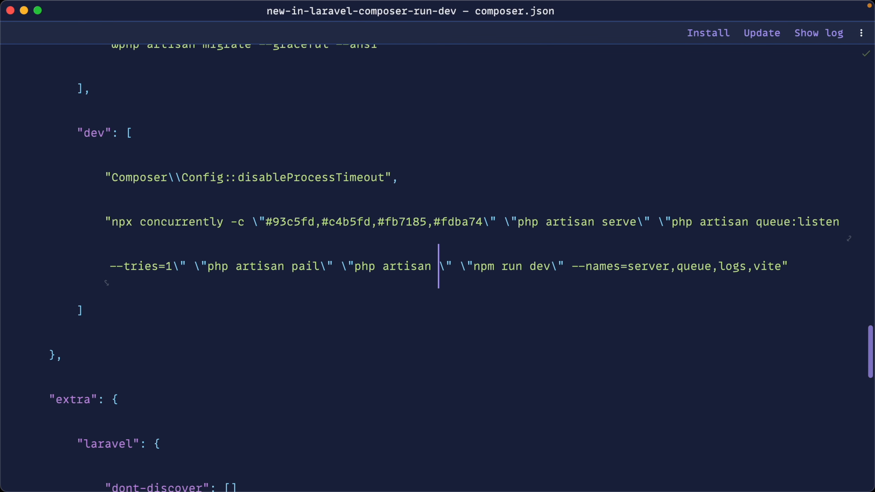
pyautogui.write('abc')
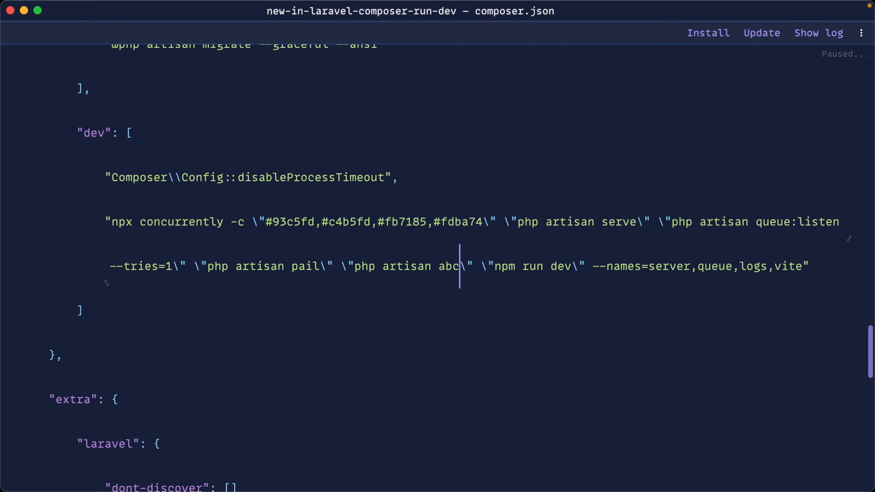